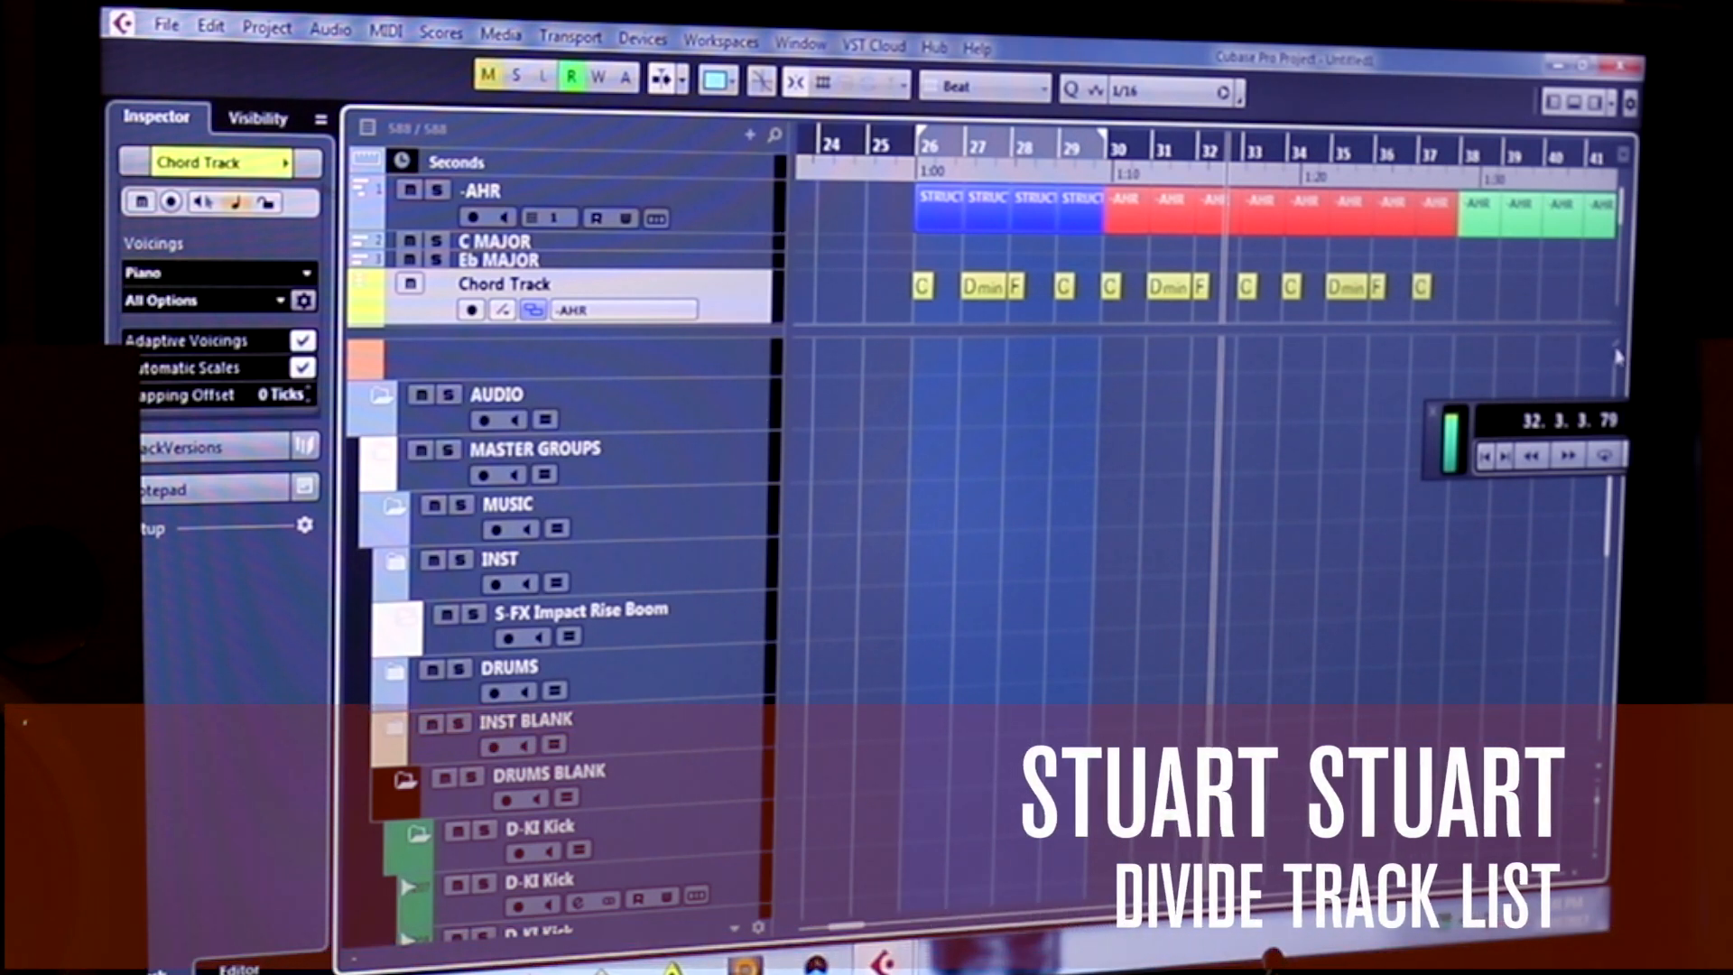
{"action": "mouse_move", "coordinate": [1615, 353]}
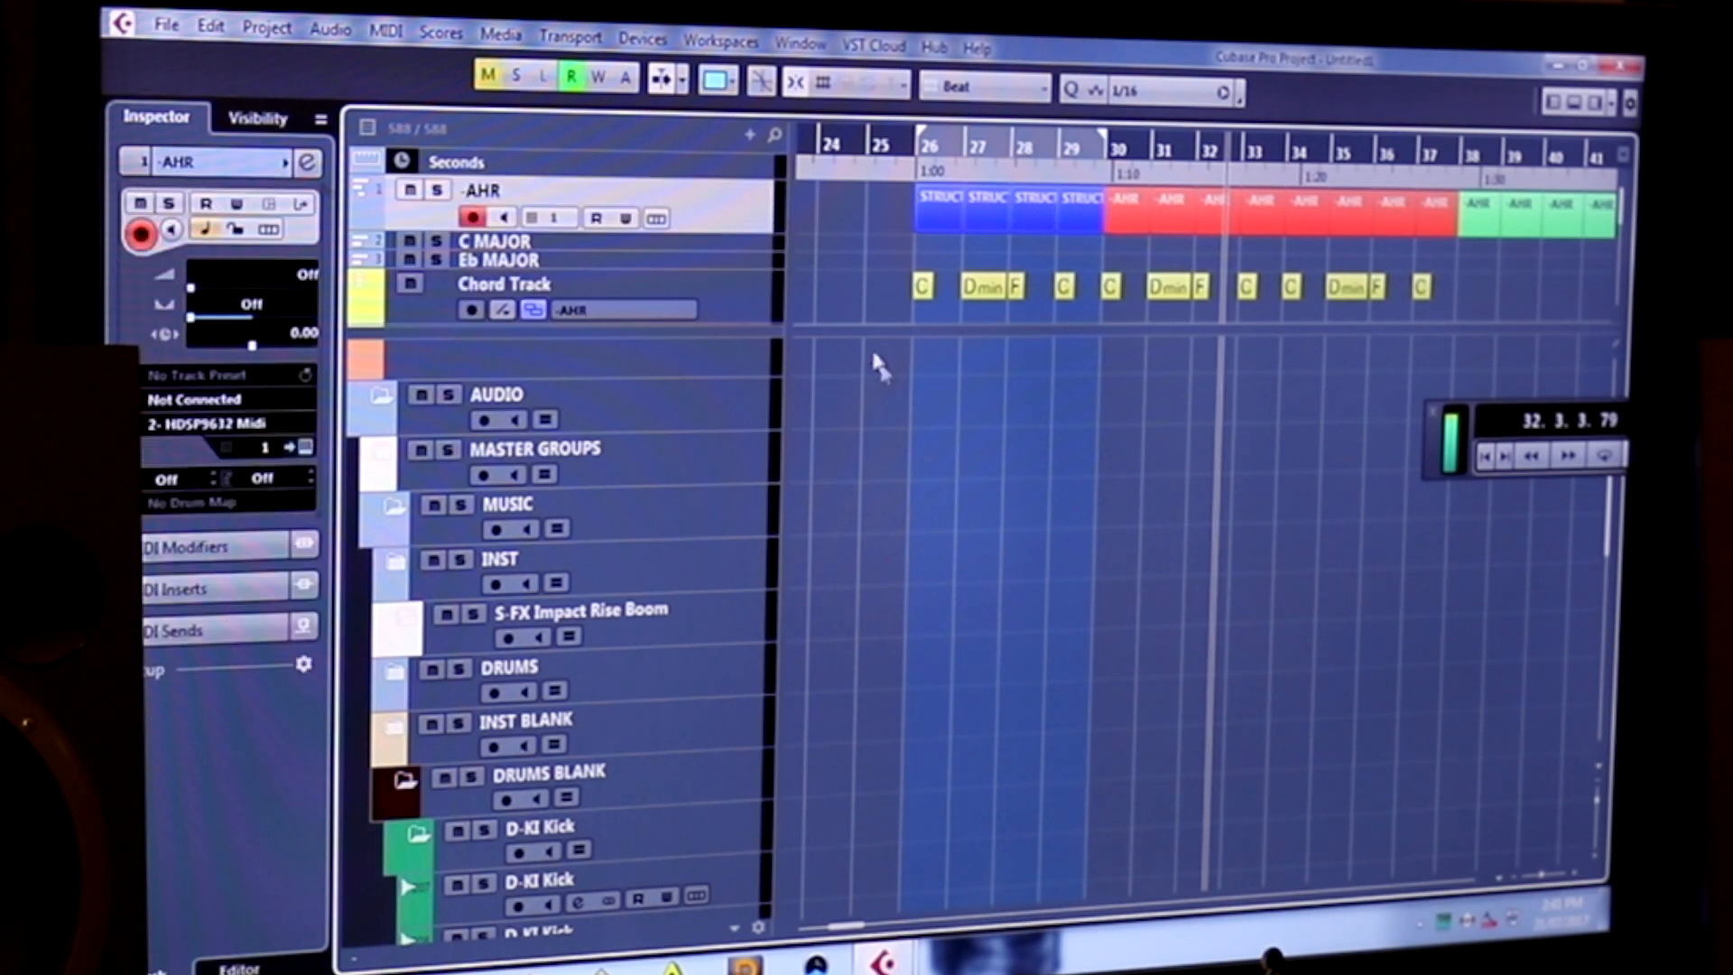
{"action": "mouse_move", "coordinate": [863, 240]}
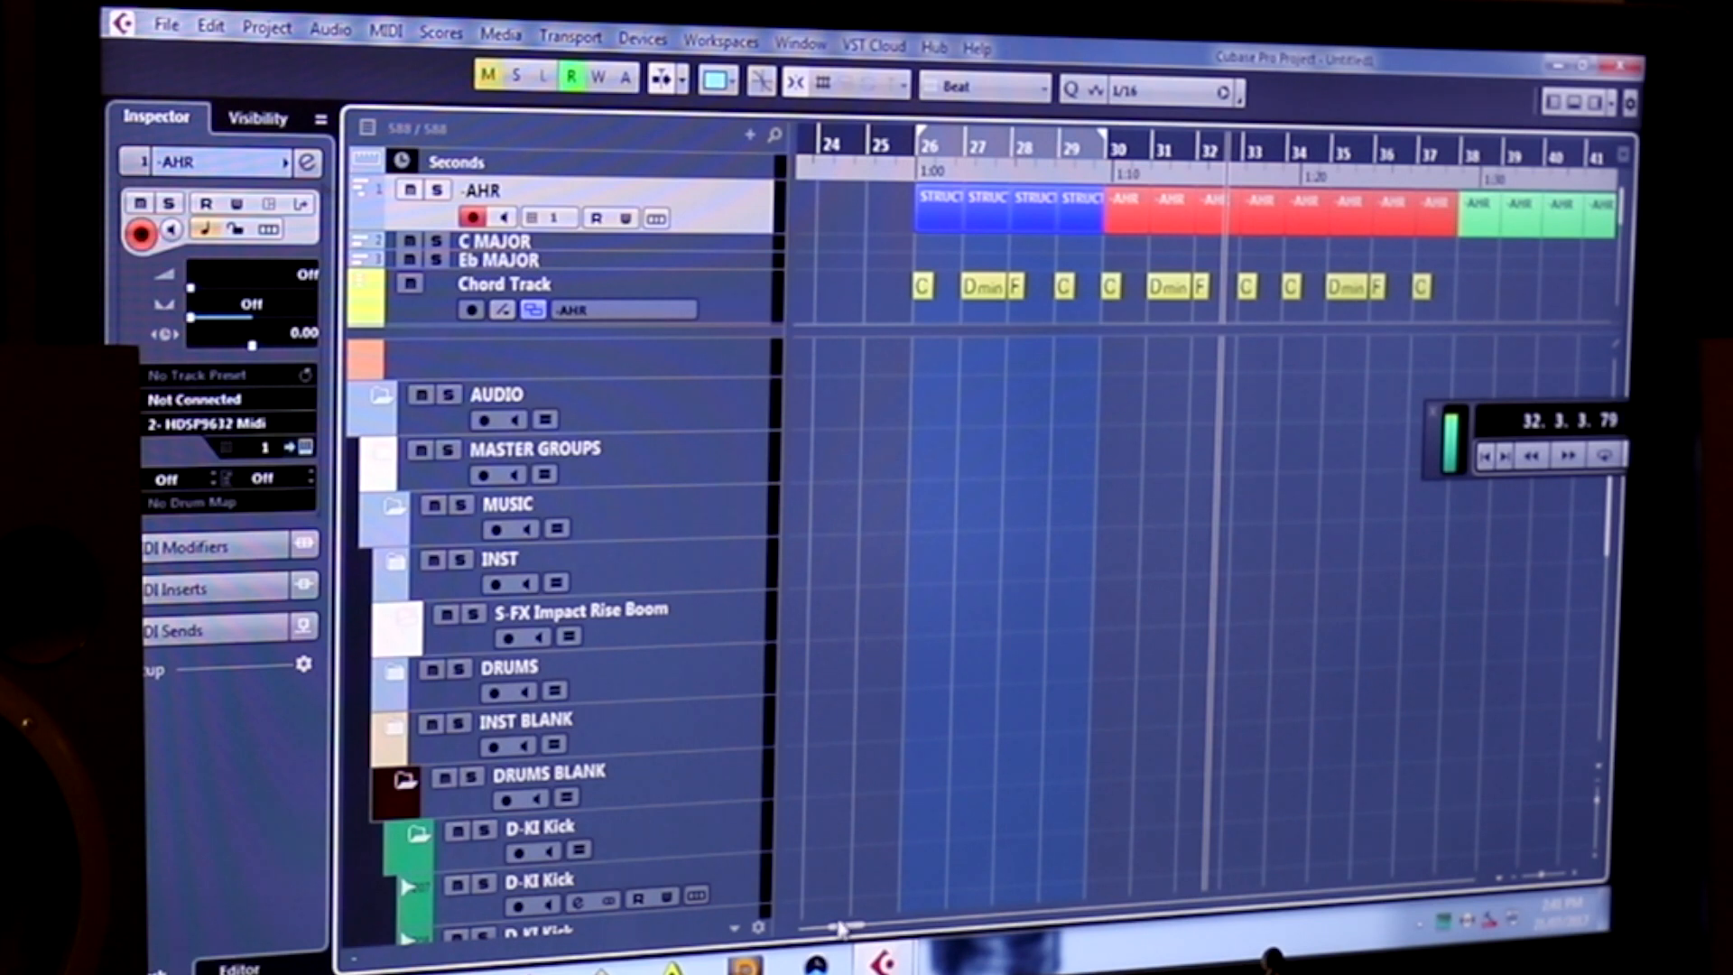
{"action": "scroll", "scroll_direction": "right", "scroll_amount": 3}
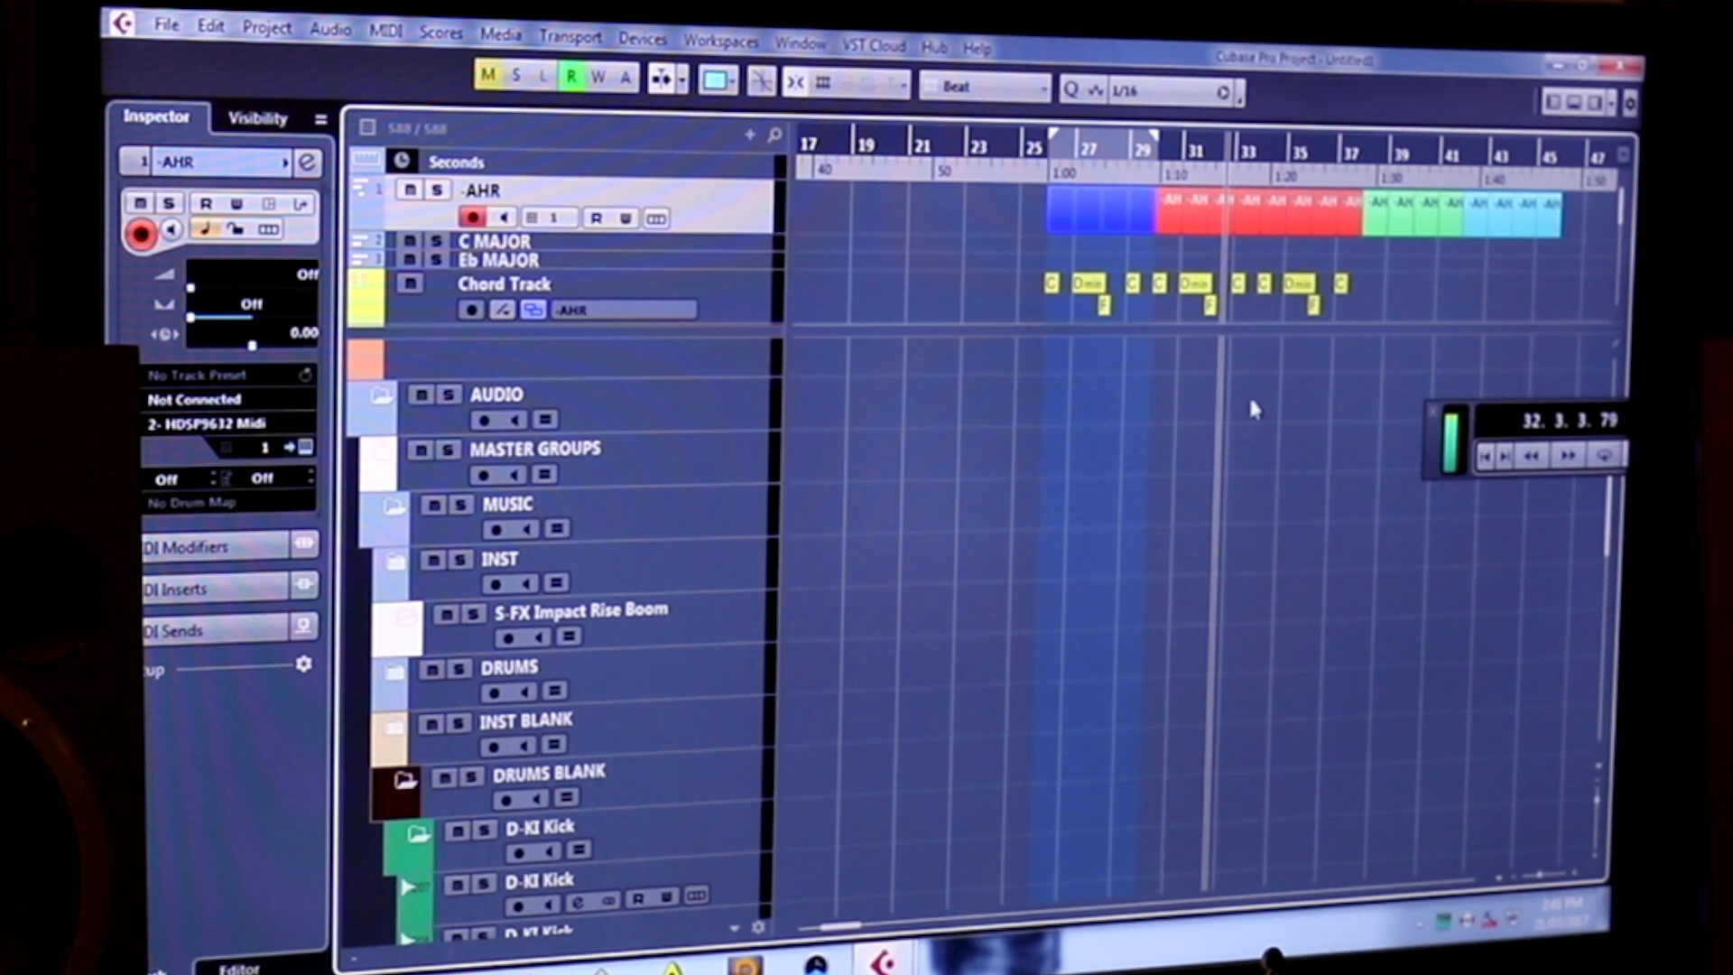
{"action": "mouse_move", "coordinate": [1554, 302]}
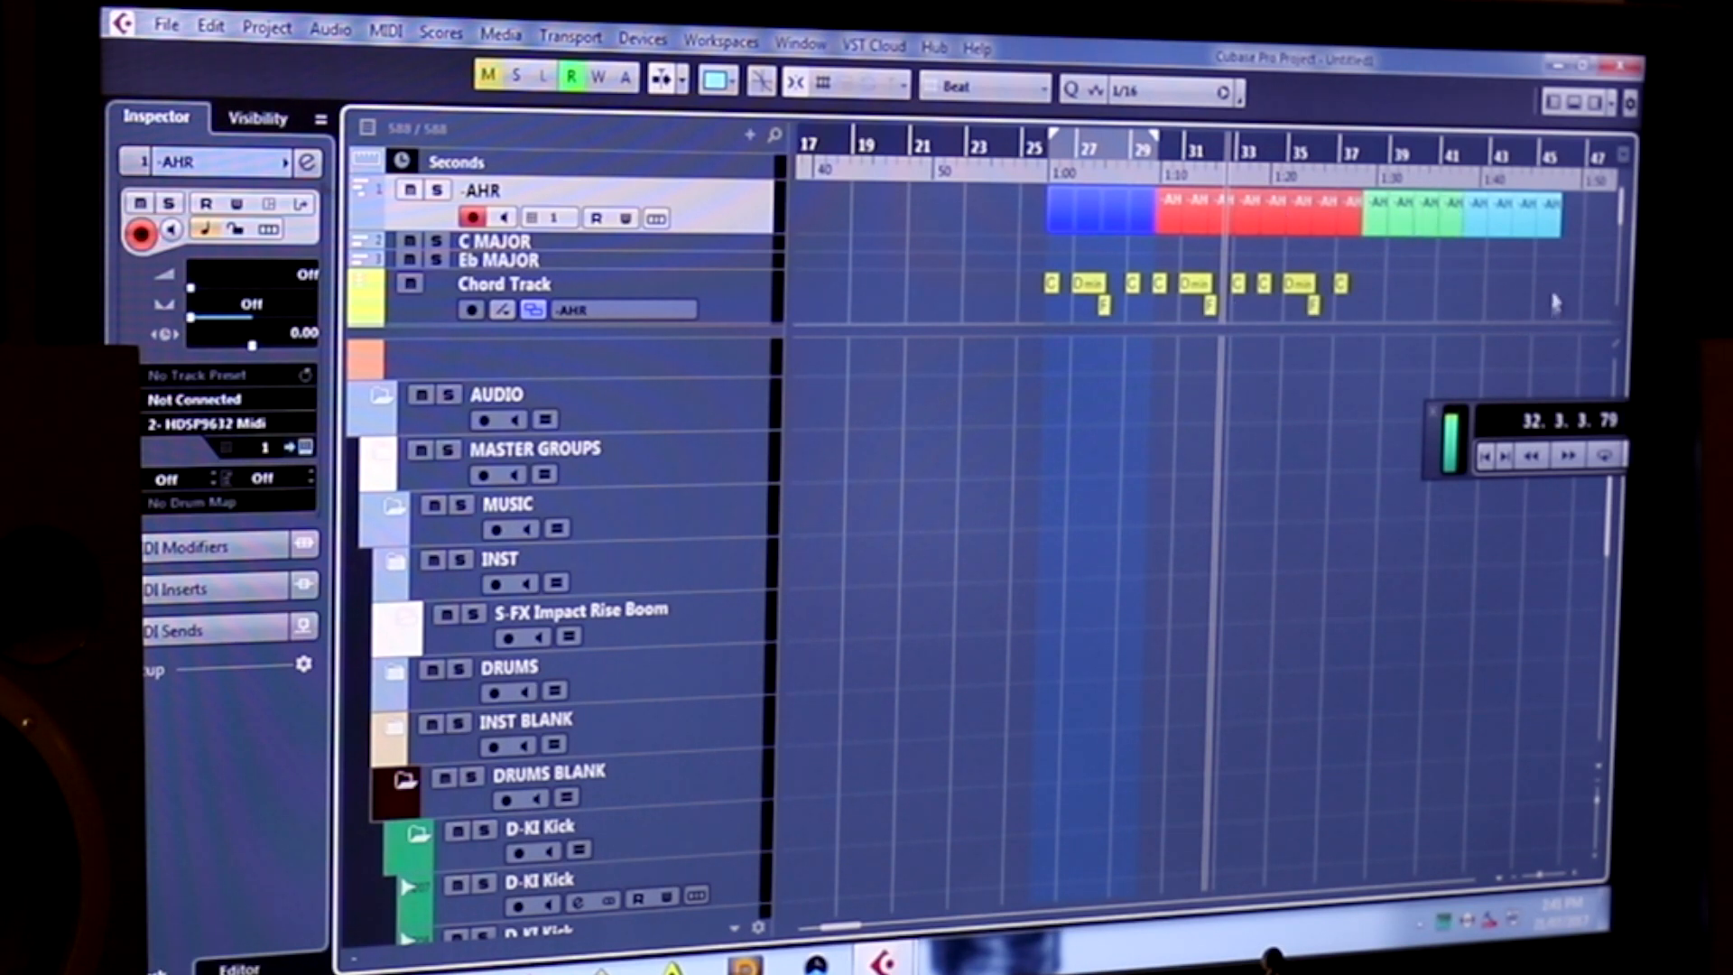